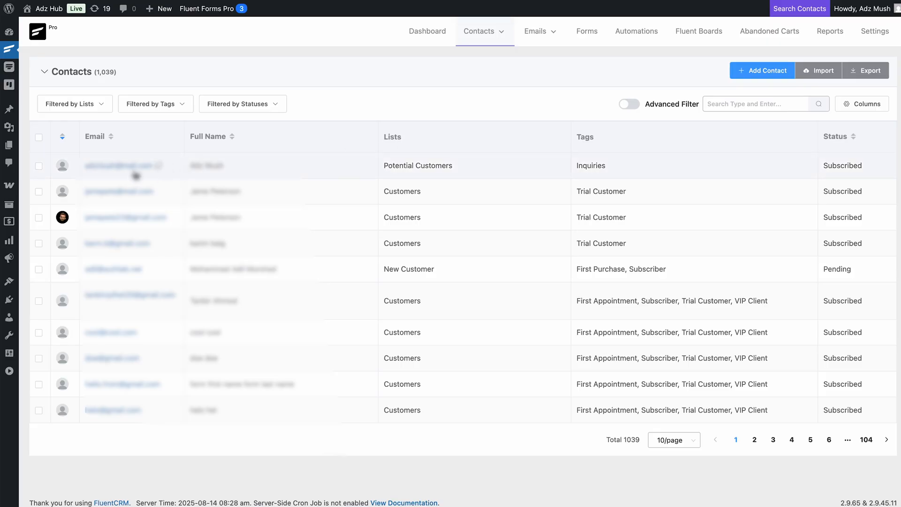
- Open the newest lead's contact profile from the top of the Contacts list
left_click(121, 165)
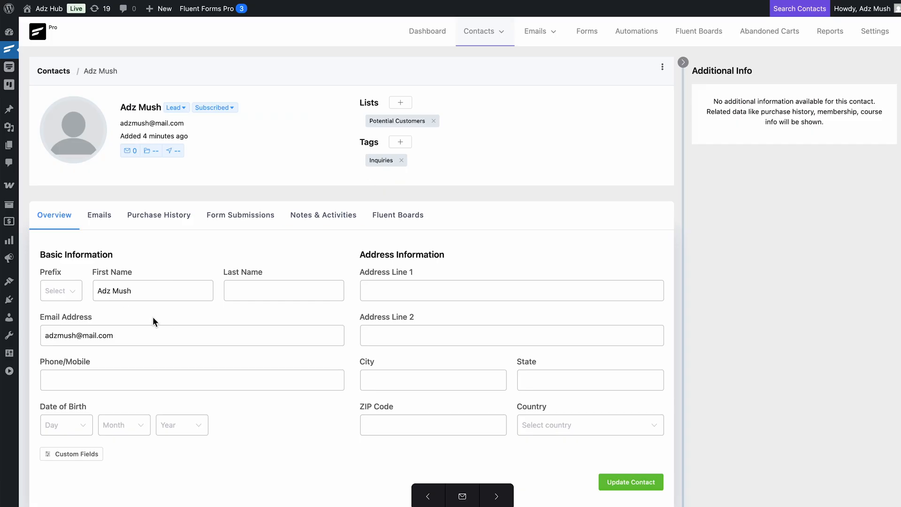
- View the lead's Fluent Boards task and its two active automations below
left_click(397, 215)
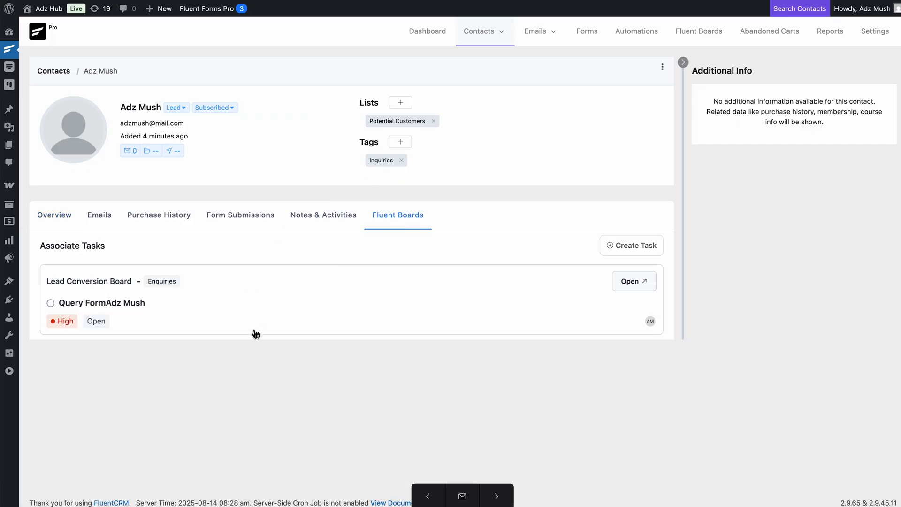
scroll("down", 3)
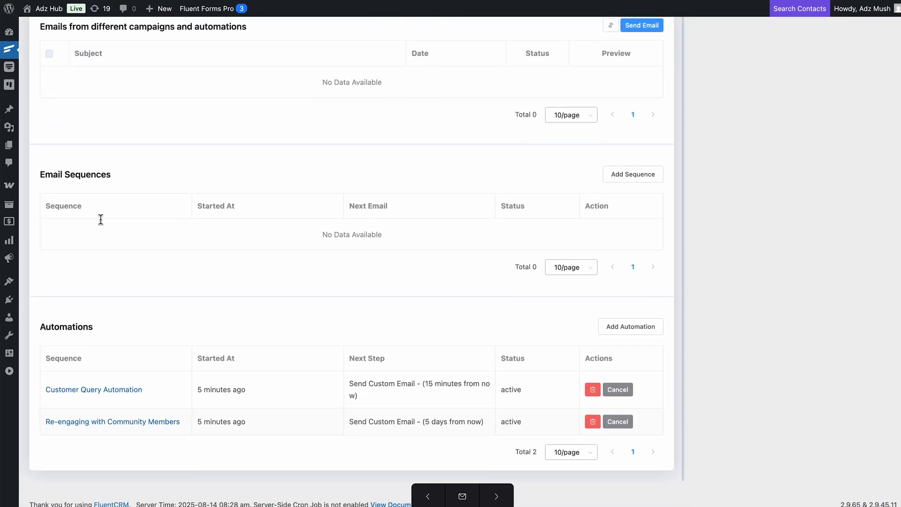